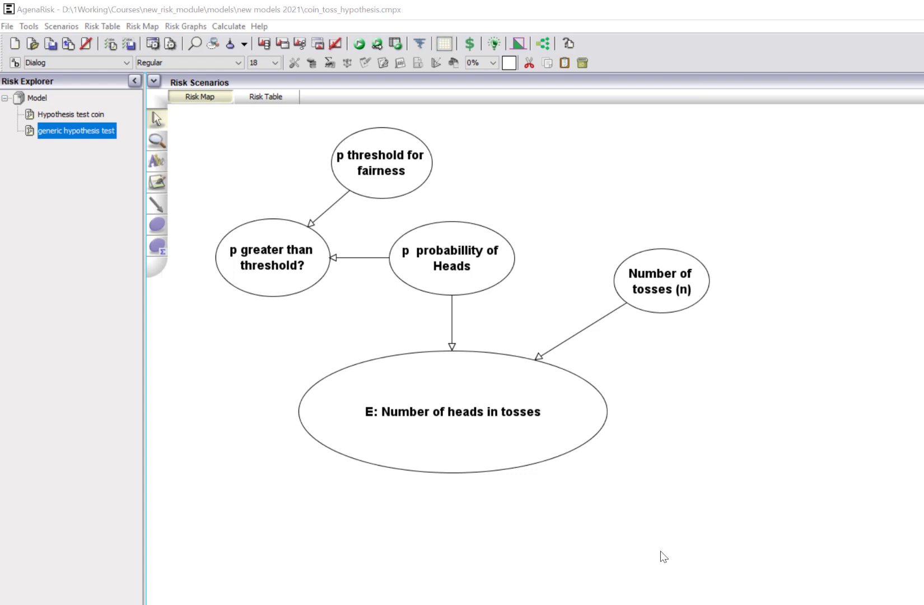
{"action": "mouse_move", "coordinate": [449, 283]}
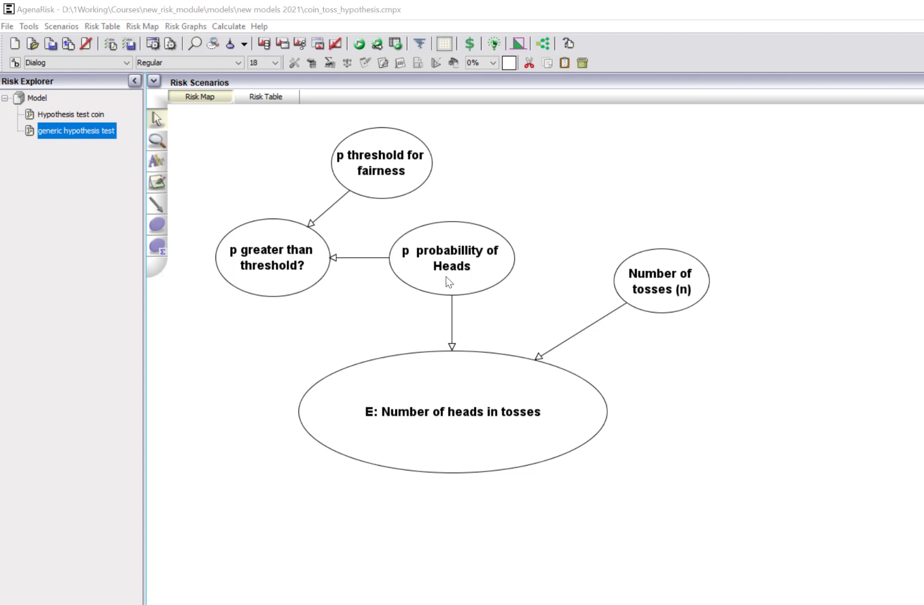
- Review the settings of the probability of Heads, number of heads and p greater than threshold? nodes
{"action": "left_click", "coordinate": [451, 258]}
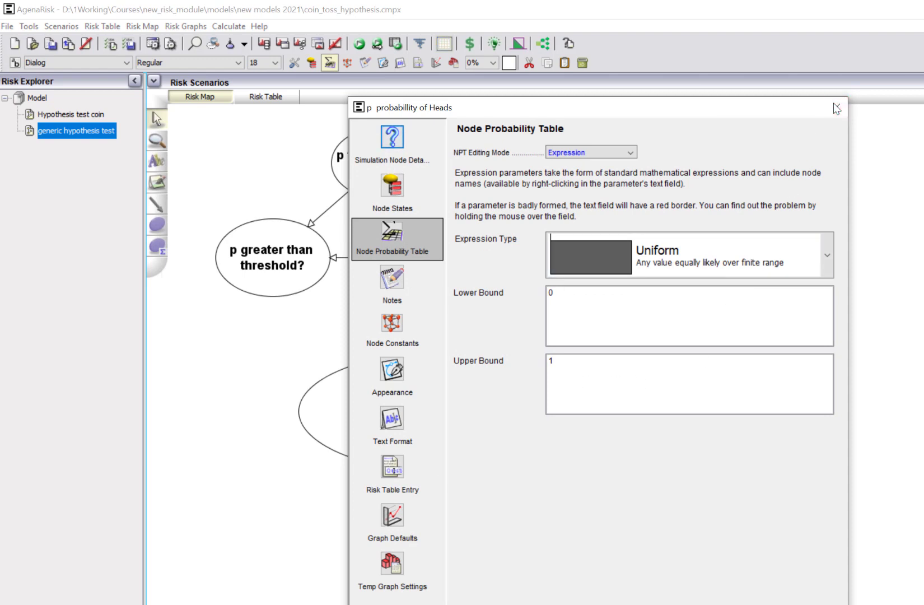
{"action": "left_click", "coordinate": [836, 108]}
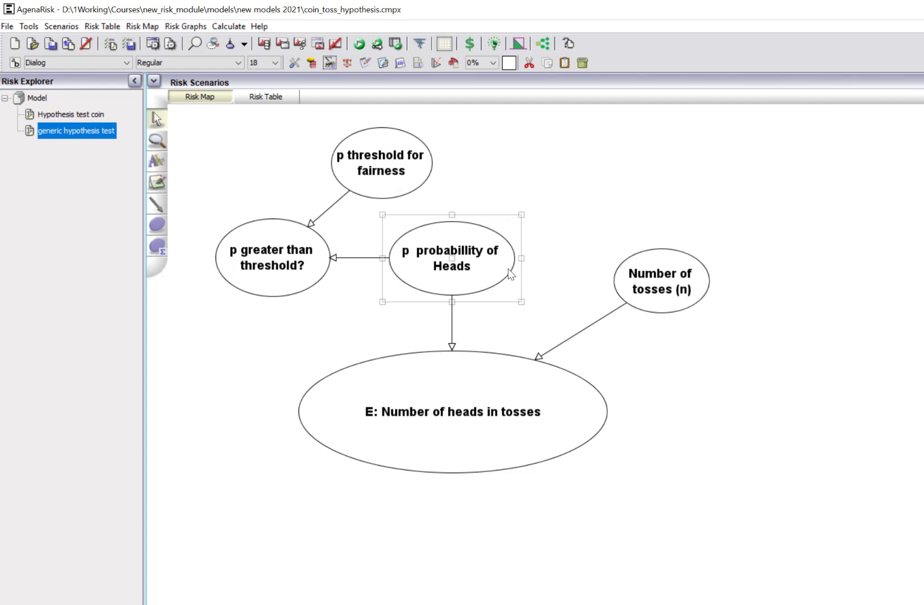
{"action": "mouse_move", "coordinate": [479, 277]}
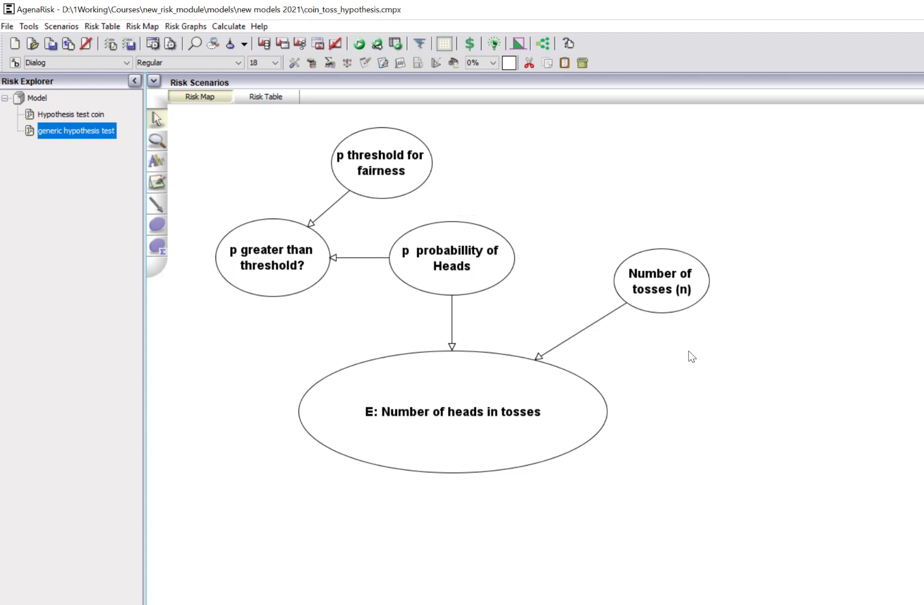
{"action": "mouse_move", "coordinate": [684, 315]}
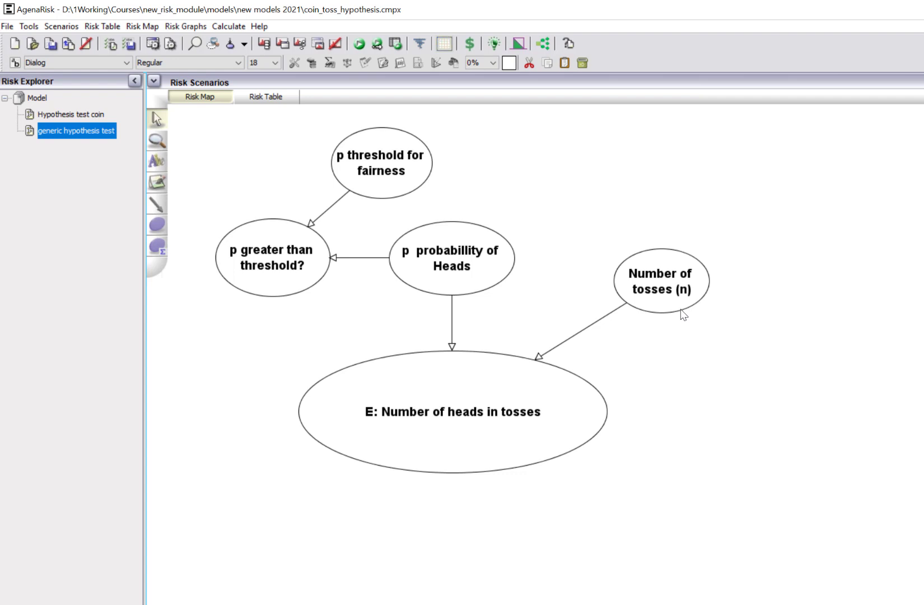
{"action": "mouse_move", "coordinate": [493, 414]}
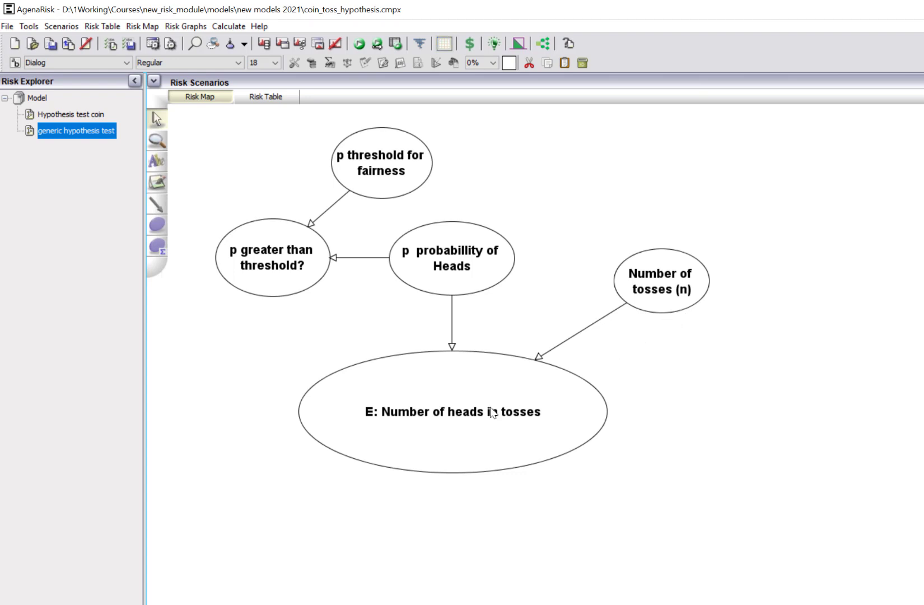
{"action": "left_click", "coordinate": [453, 411]}
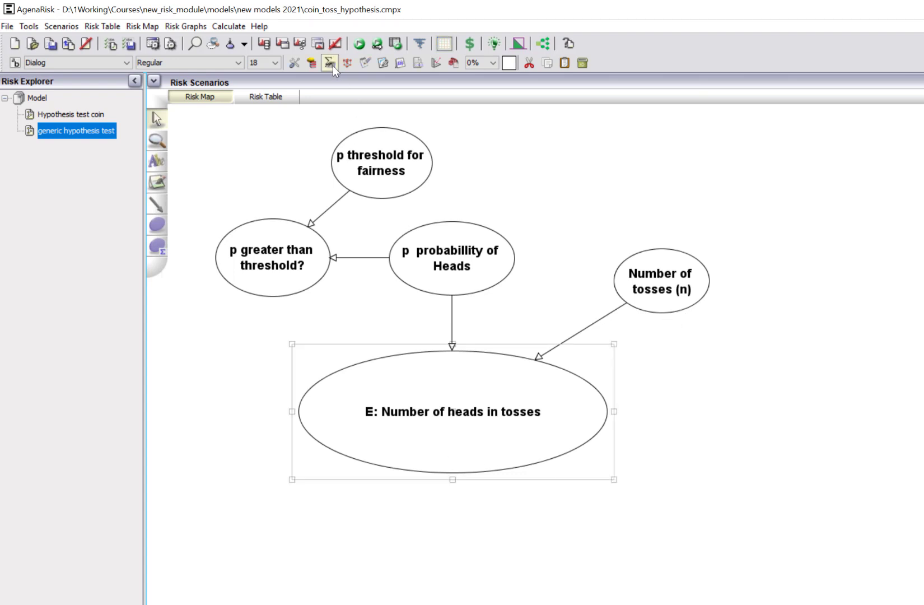
{"action": "double_click", "coordinate": [453, 411]}
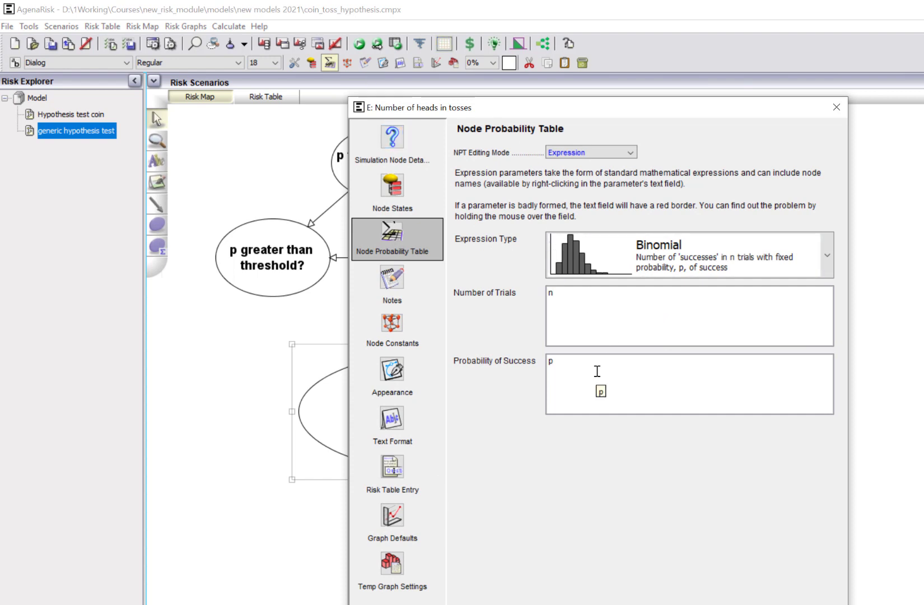
{"action": "right_click", "coordinate": [600, 391]}
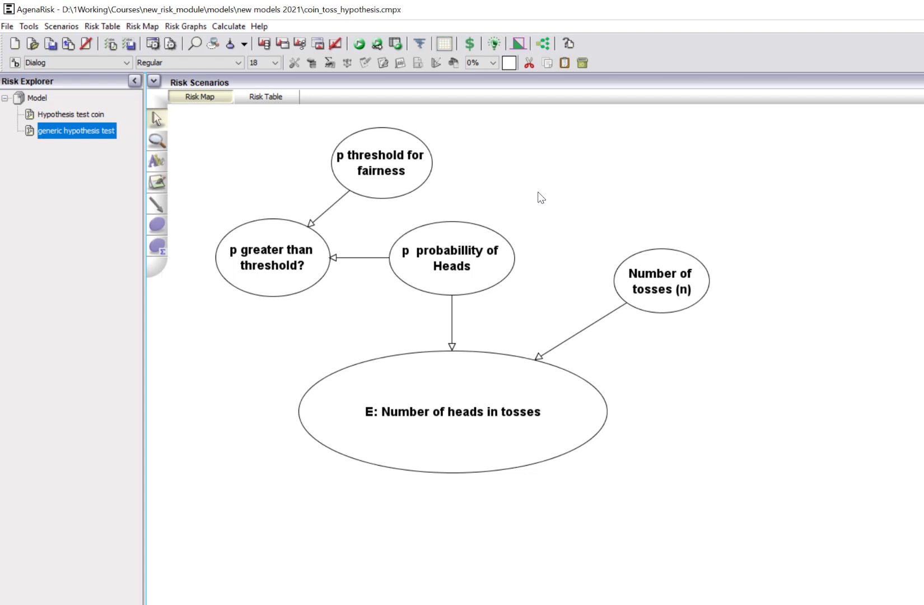
{"action": "mouse_move", "coordinate": [413, 165]}
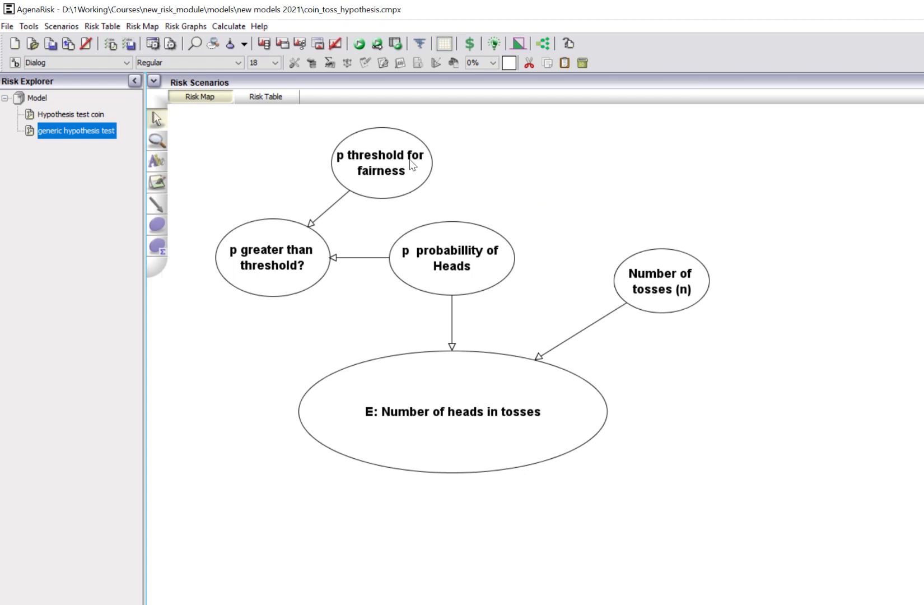
{"action": "mouse_move", "coordinate": [410, 168]}
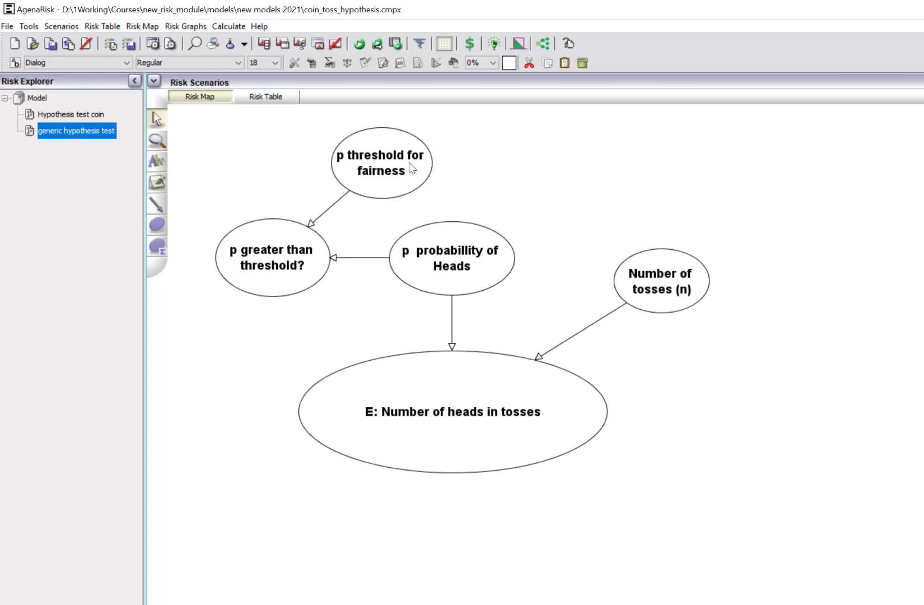
{"action": "mouse_move", "coordinate": [370, 203]}
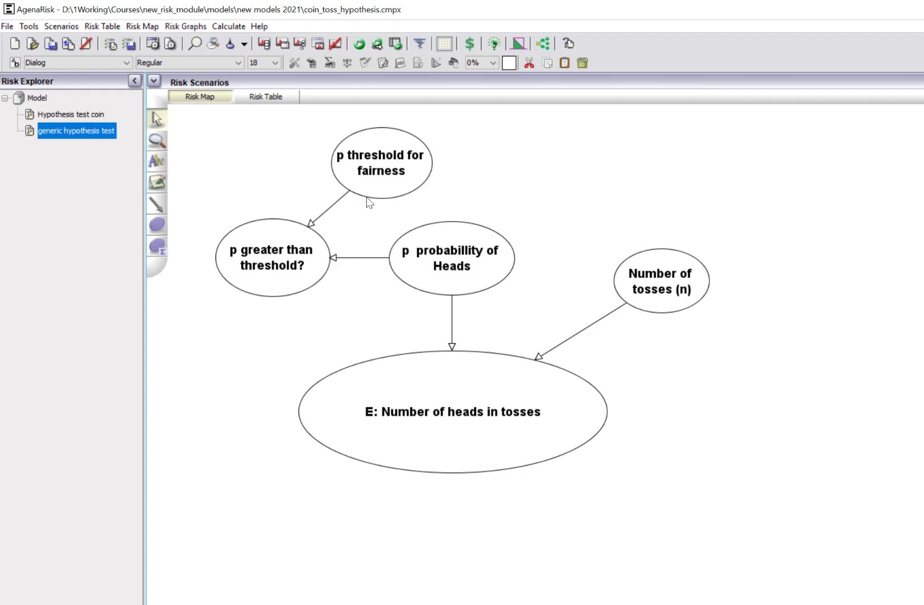
{"action": "left_click", "coordinate": [272, 257]}
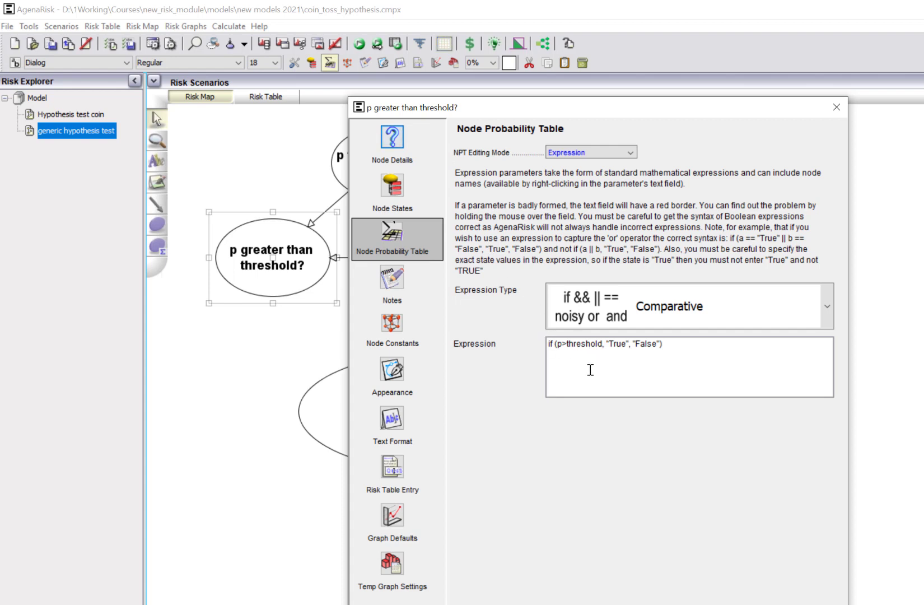
{"action": "mouse_move", "coordinate": [644, 359]}
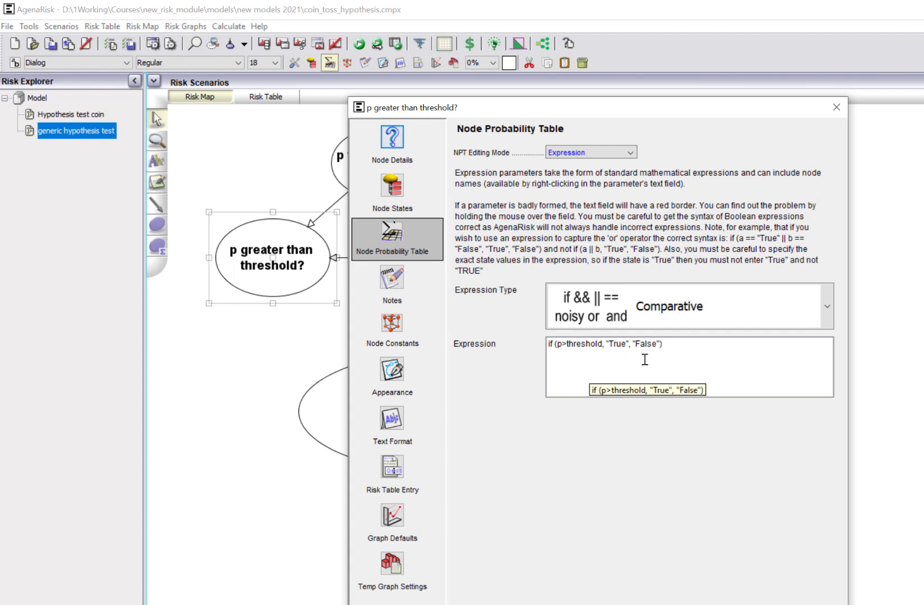
{"action": "mouse_move", "coordinate": [674, 360]}
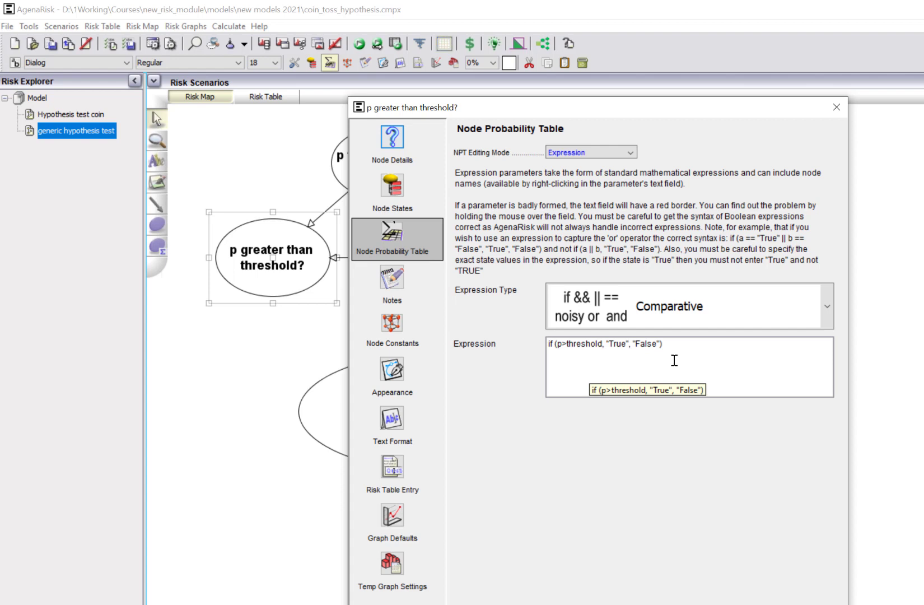
{"action": "mouse_move", "coordinate": [837, 108]}
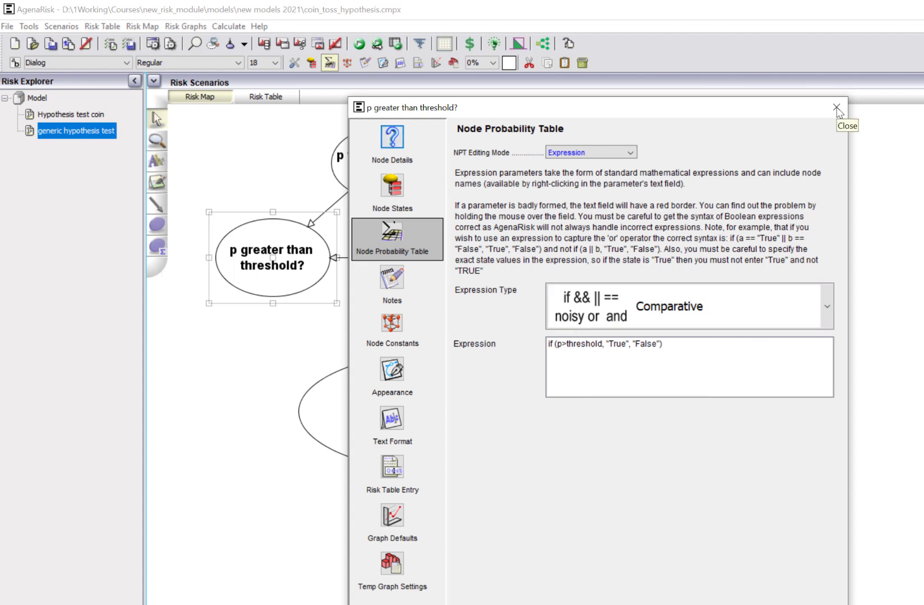
{"action": "left_click", "coordinate": [837, 108]}
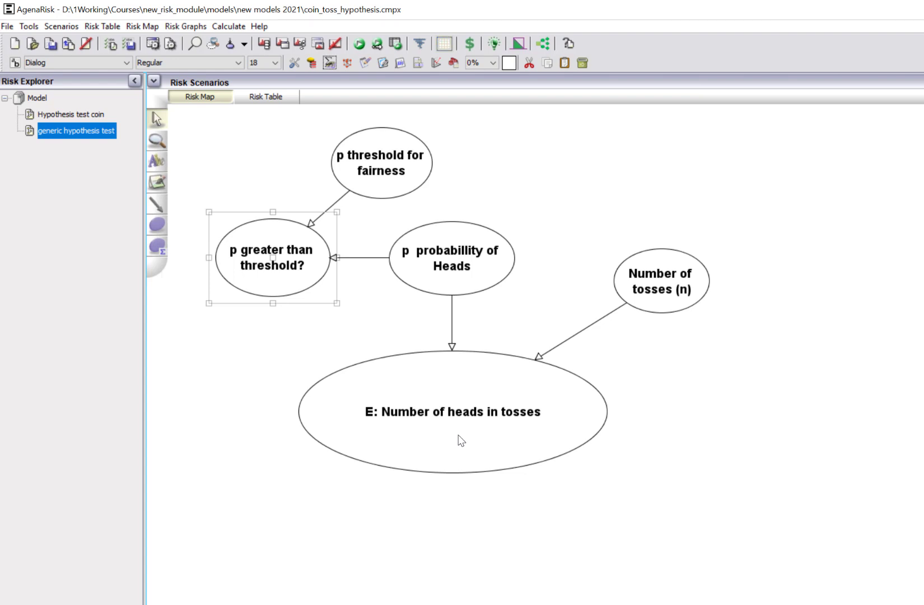
- Observe 100 tosses and 55 heads in Scenario 1 and calculate the network
{"action": "right_click", "coordinate": [660, 280]}
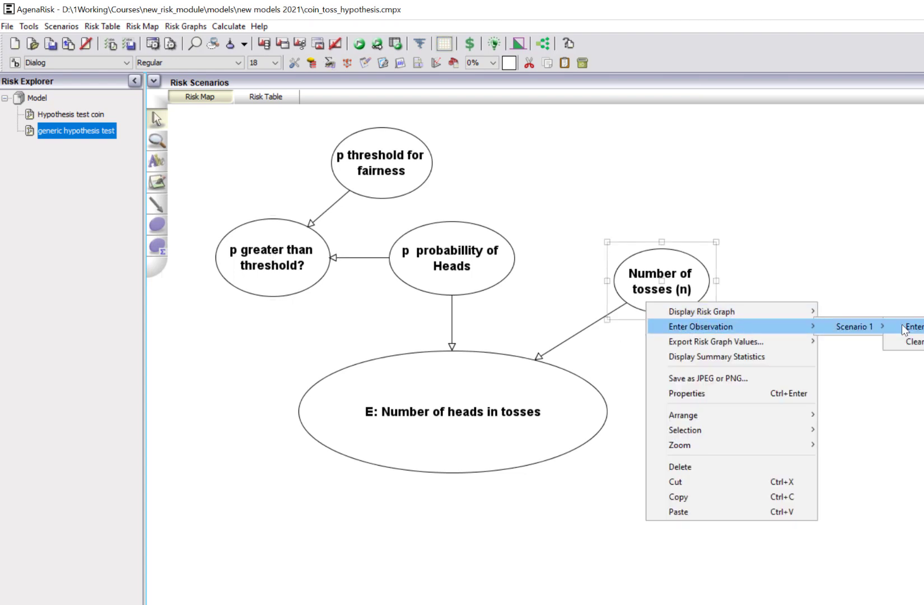
{"action": "left_click", "coordinate": [915, 328]}
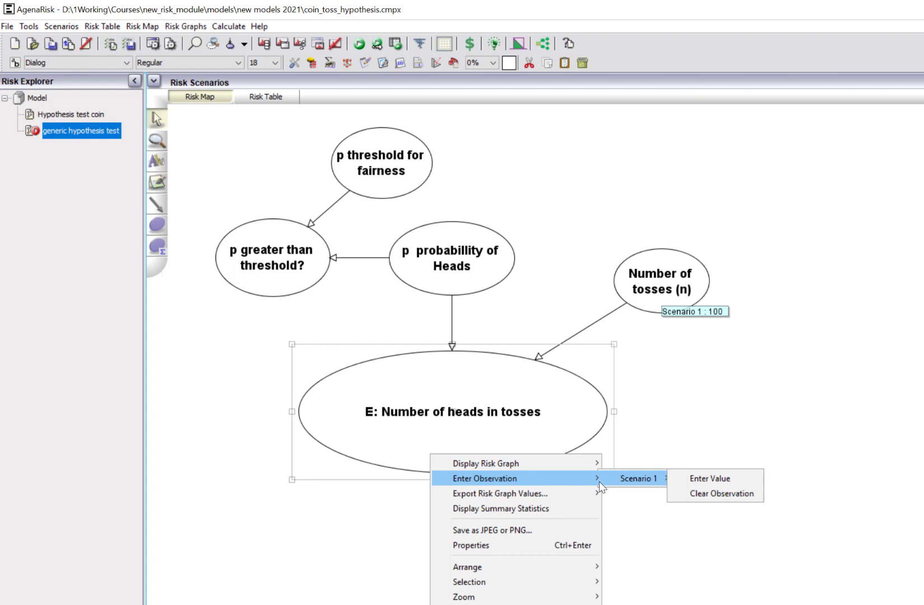
{"action": "left_click", "coordinate": [710, 478]}
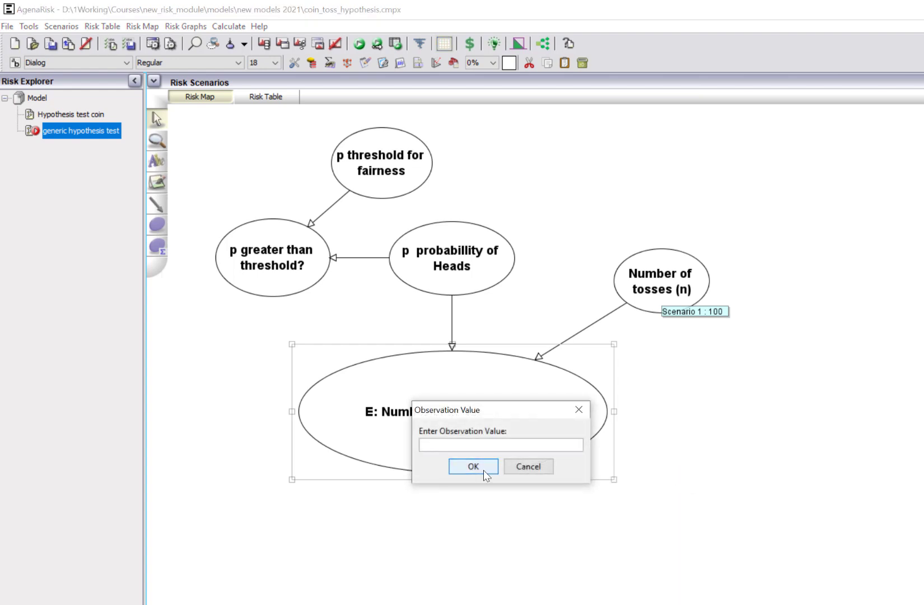
{"action": "left_click", "coordinate": [473, 467]}
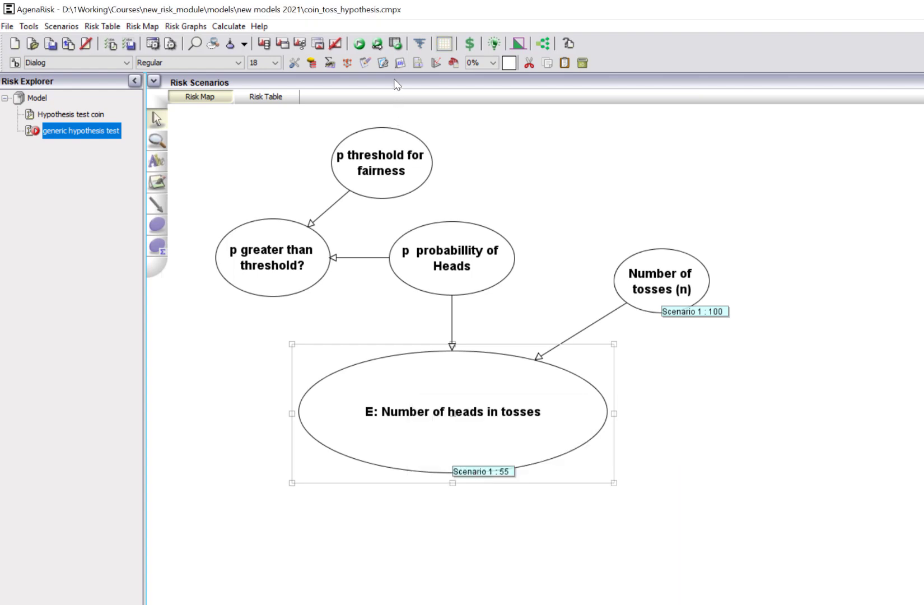
{"action": "left_click", "coordinate": [358, 43]}
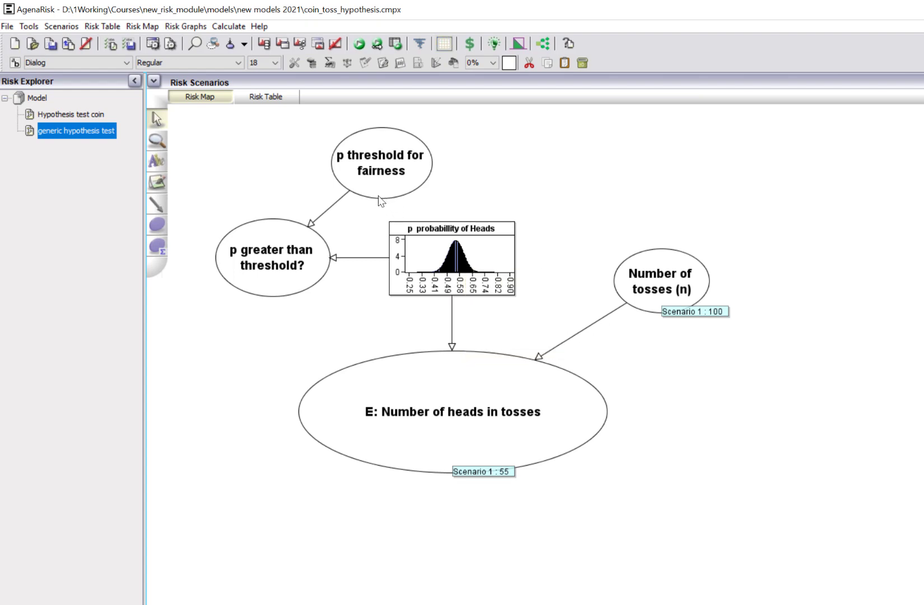
{"action": "mouse_move", "coordinate": [303, 282]}
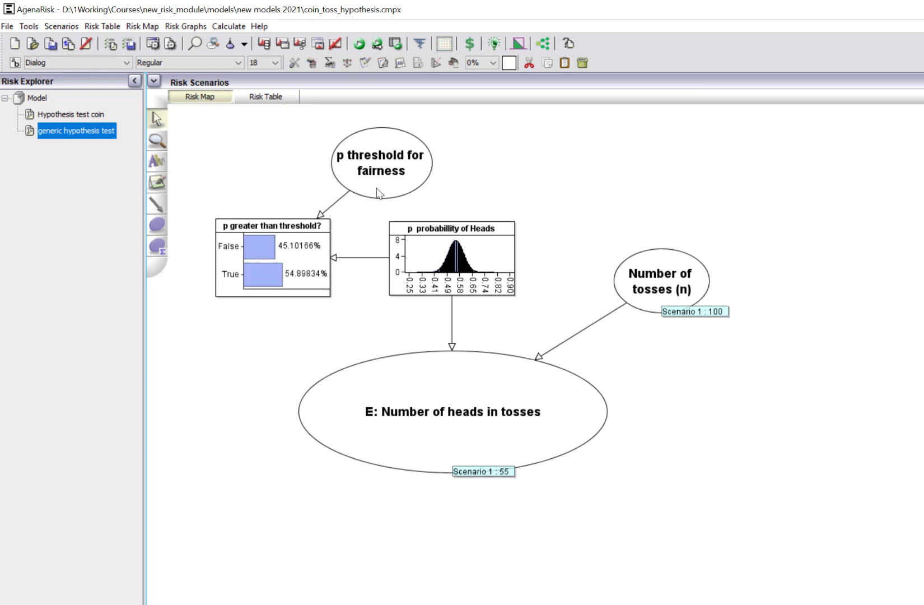
- Observe the threshold for fairness as 0.5 and recalculate, giving p greater than threshold? about 83.9% True
{"action": "right_click", "coordinate": [380, 163]}
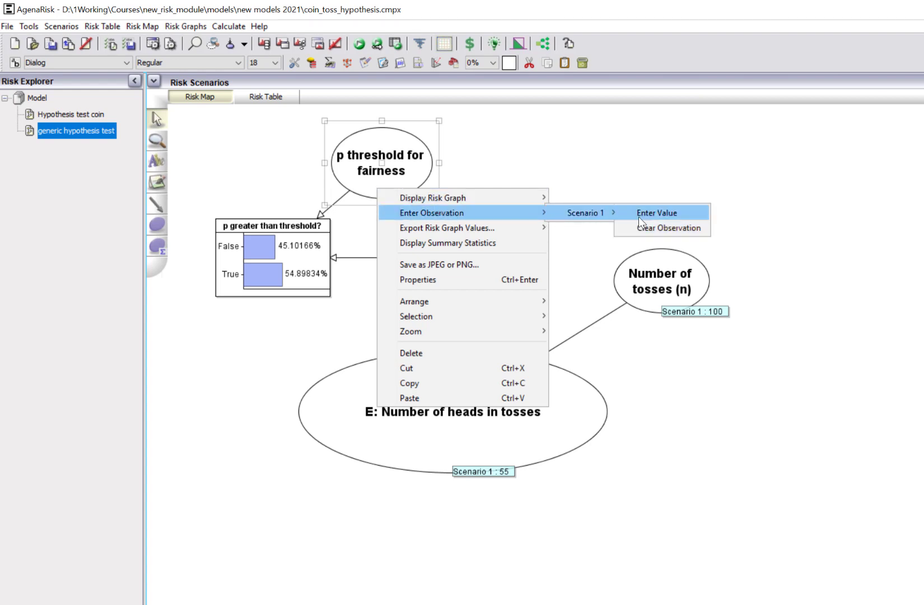
{"action": "left_click", "coordinate": [655, 213]}
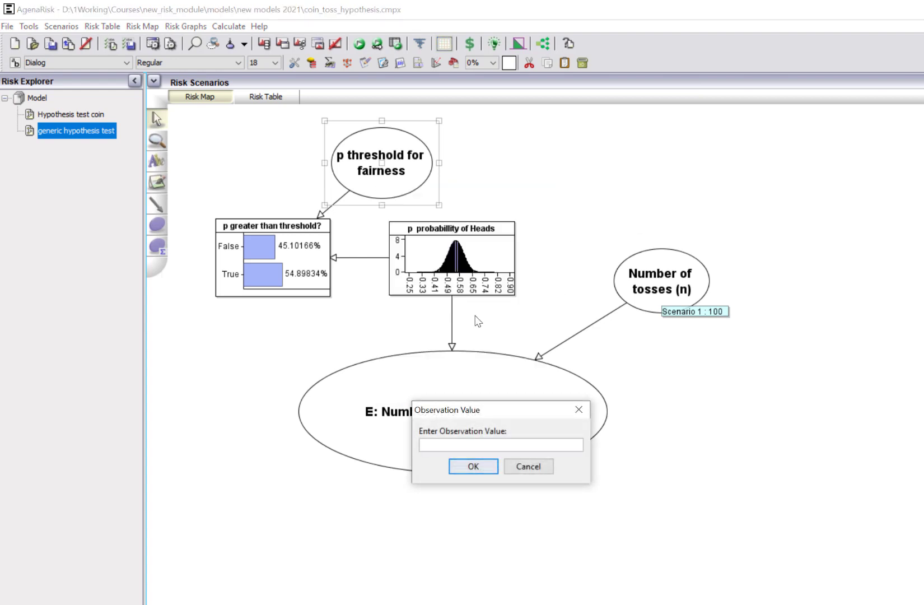
{"action": "type", "text": "0.50001"}
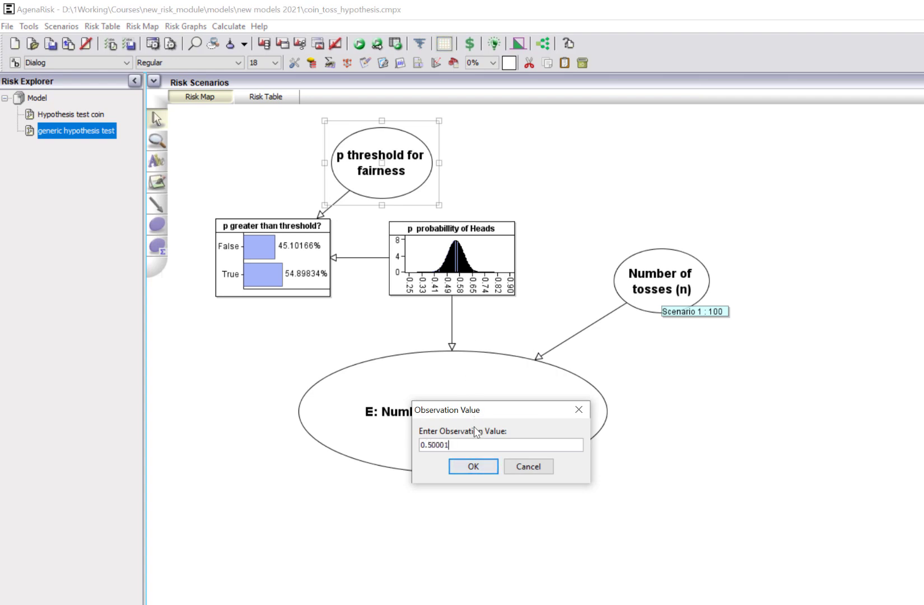
{"action": "left_click", "coordinate": [473, 466]}
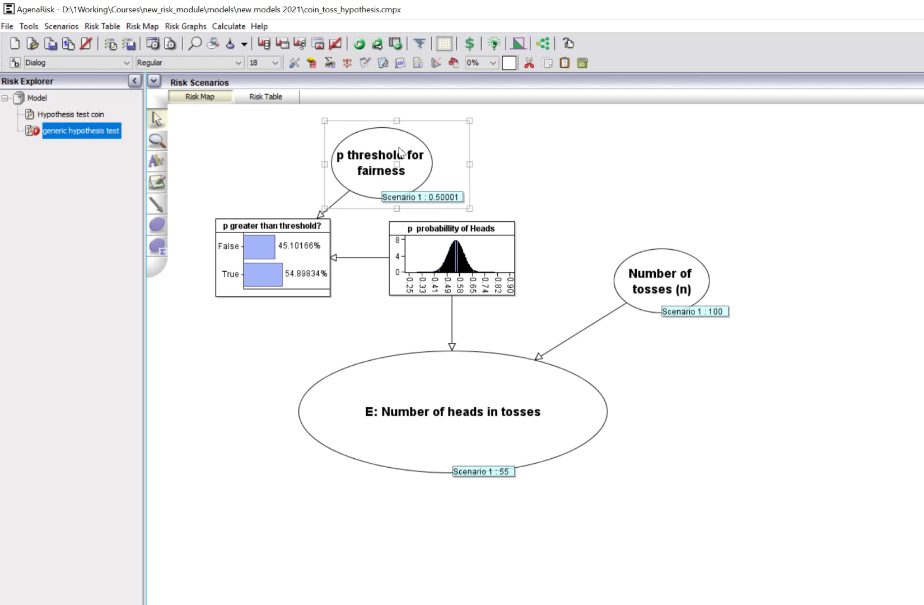
{"action": "left_click", "coordinate": [359, 43]}
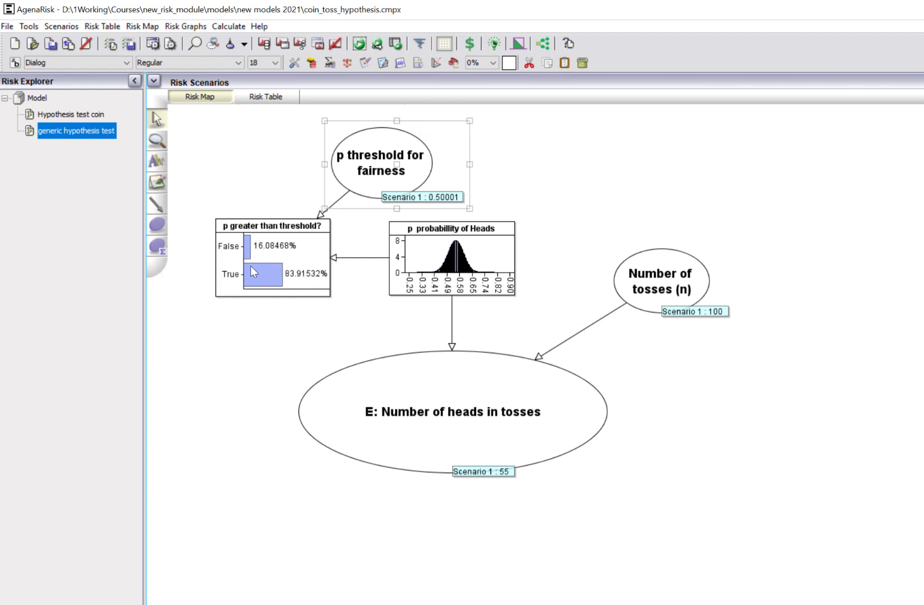
{"action": "mouse_move", "coordinate": [304, 307]}
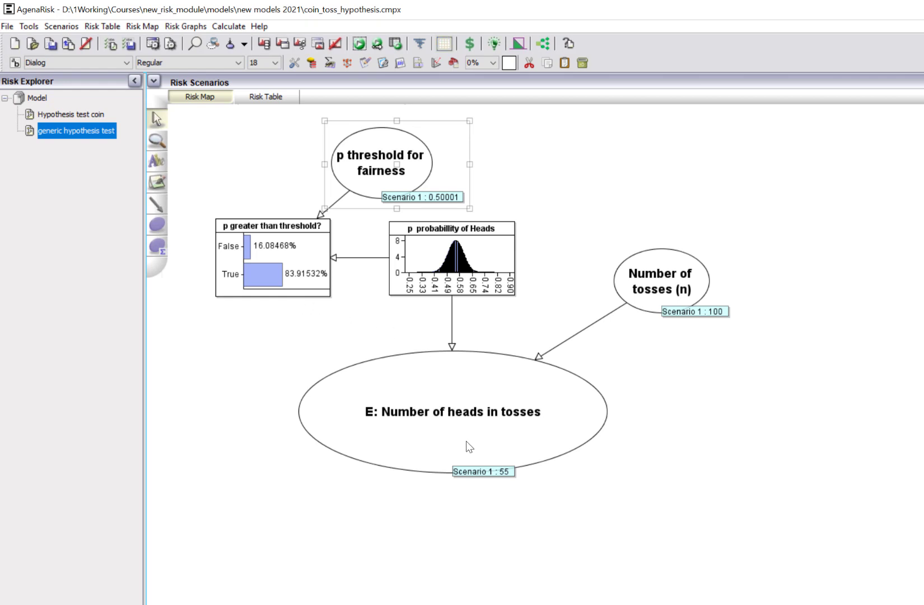
- Observe the number of heads as 62 in Scenario 1
{"action": "right_click", "coordinate": [452, 411]}
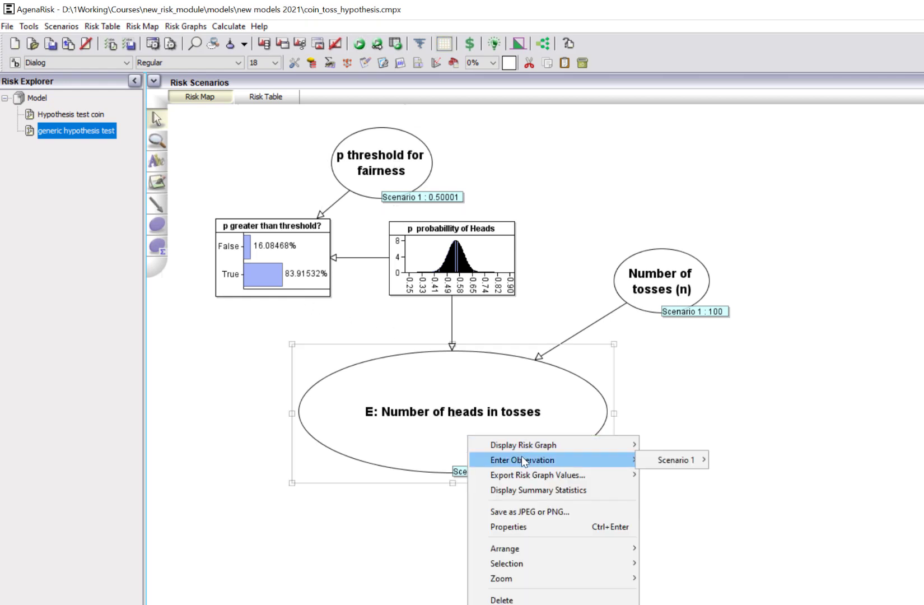
{"action": "left_click", "coordinate": [675, 459]}
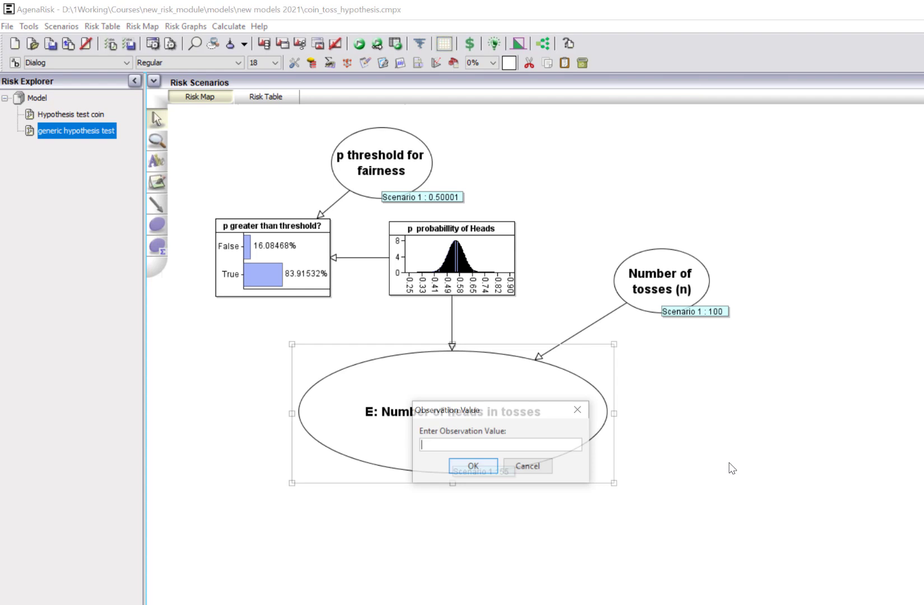
{"action": "type", "text": "62"}
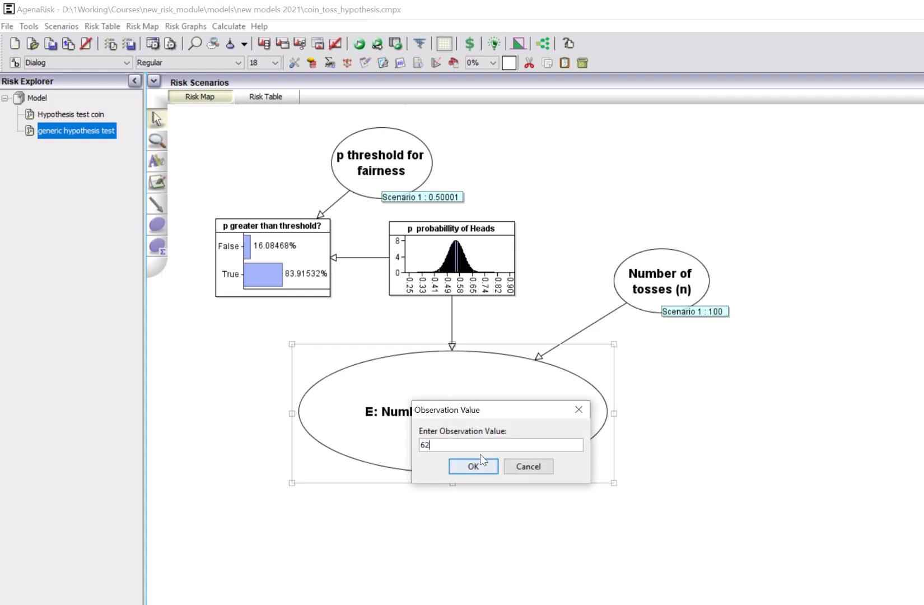
{"action": "left_click", "coordinate": [473, 467]}
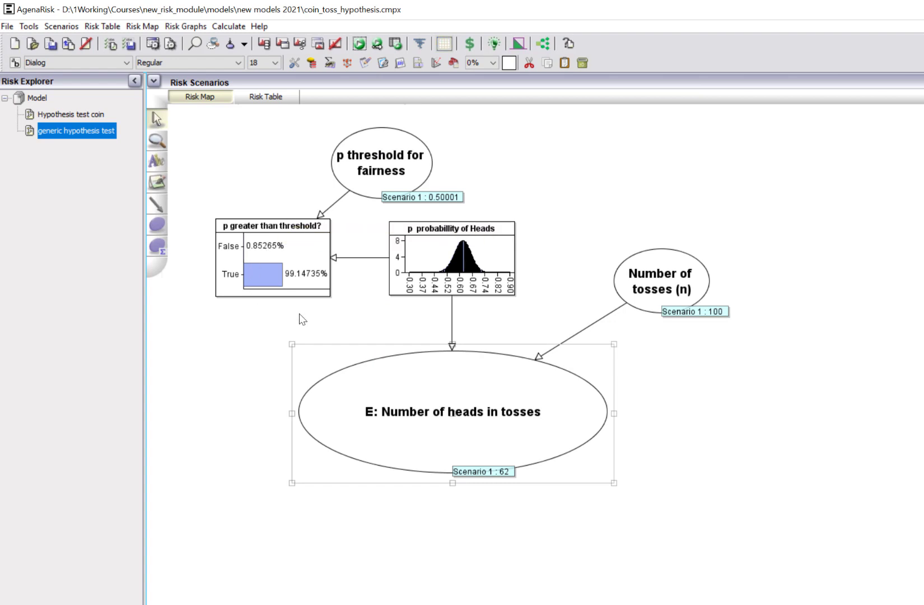
{"action": "mouse_move", "coordinate": [223, 258]}
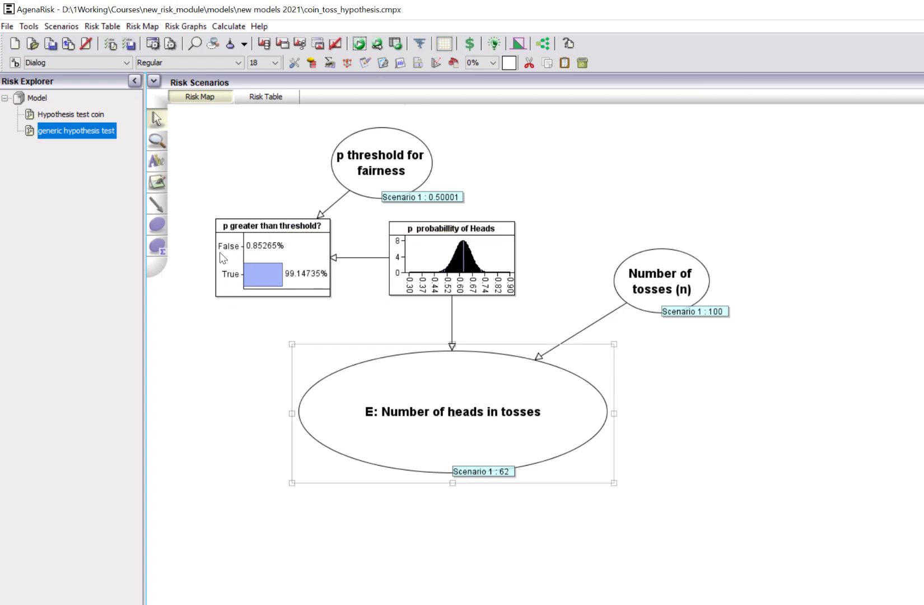
{"action": "mouse_move", "coordinate": [337, 304]}
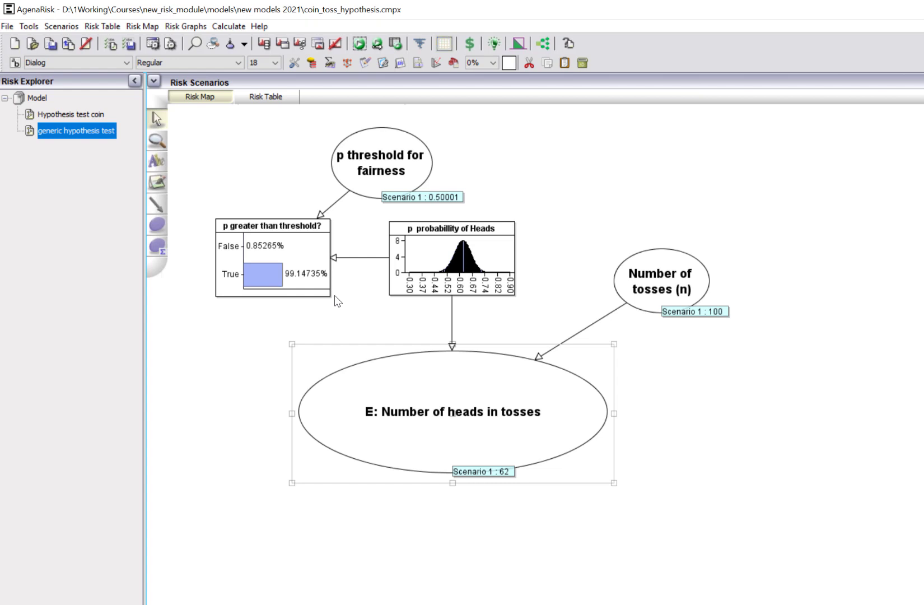
{"action": "mouse_move", "coordinate": [427, 325]}
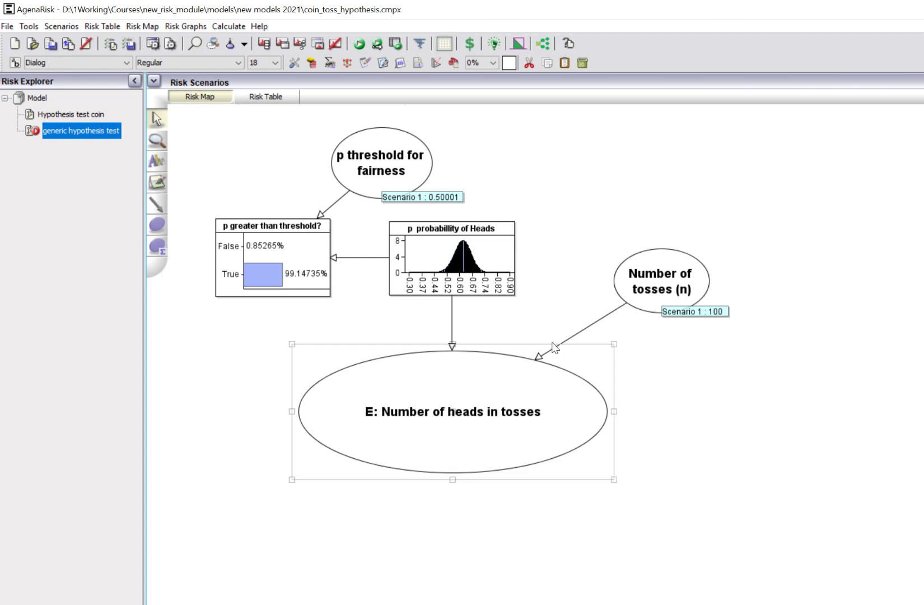
- Recalculate the model with the number-of-heads observation removed
{"action": "right_click", "coordinate": [453, 259]}
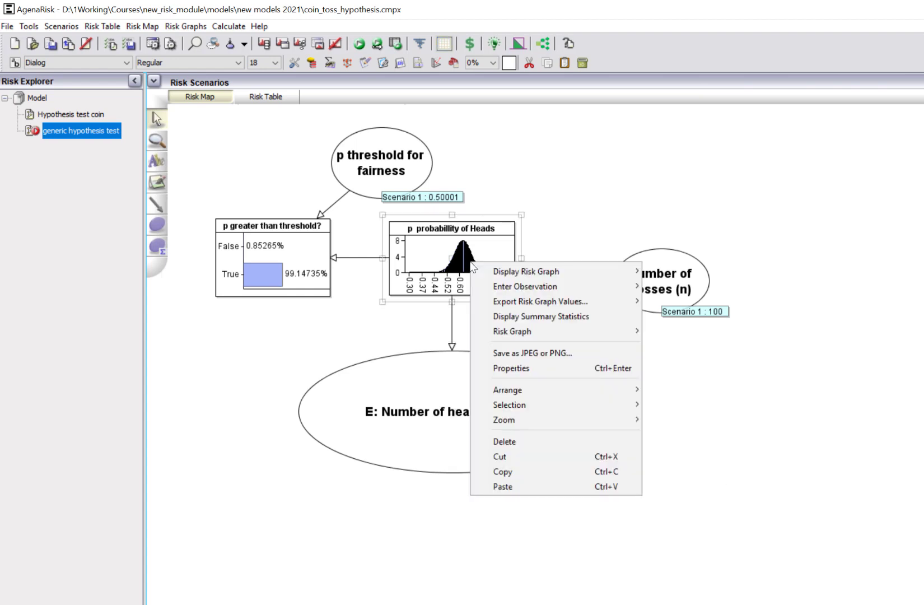
{"action": "mouse_move", "coordinate": [525, 271]}
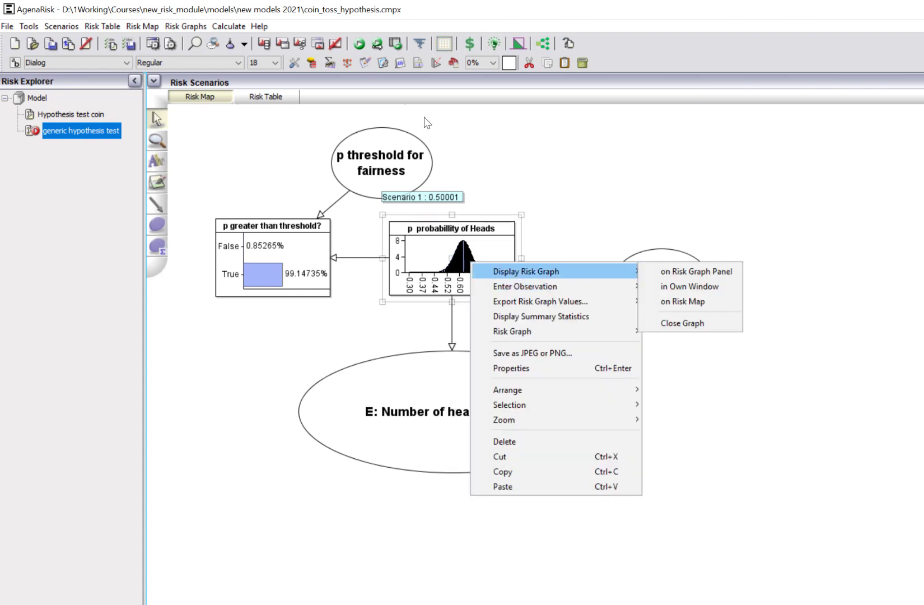
{"action": "left_click", "coordinate": [682, 301]}
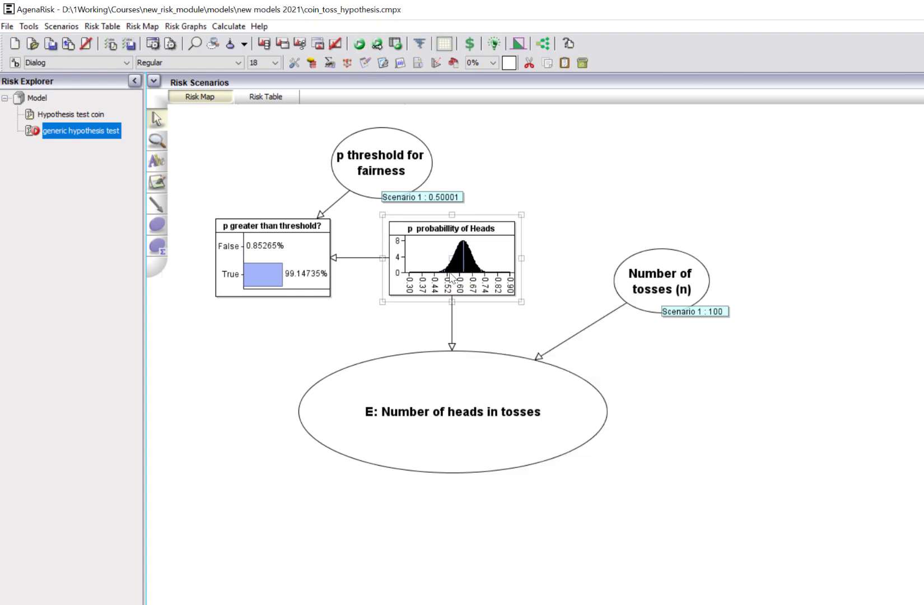
{"action": "left_click", "coordinate": [360, 44]}
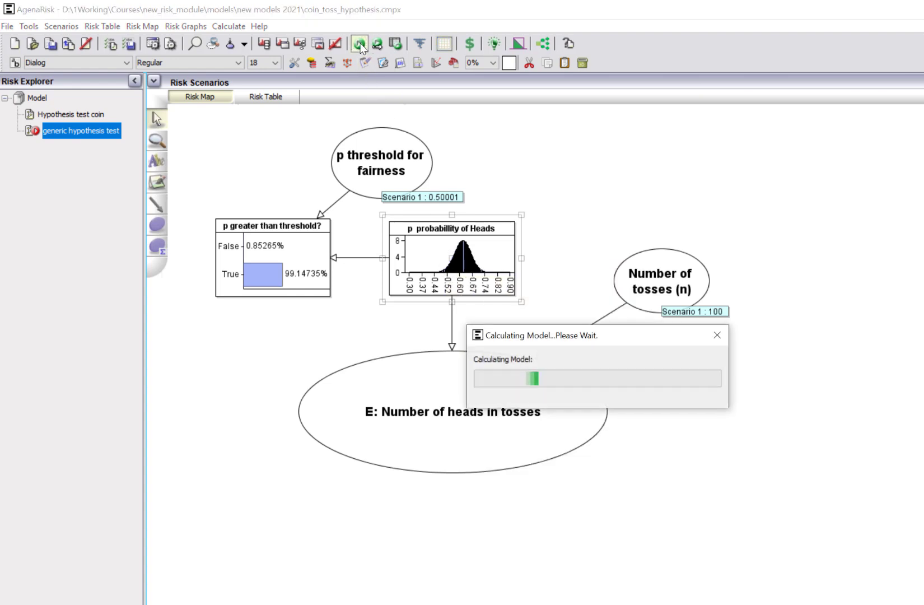
- Observe probability of Heads as 0.5 in Scenario 1
{"action": "right_click", "coordinate": [451, 257]}
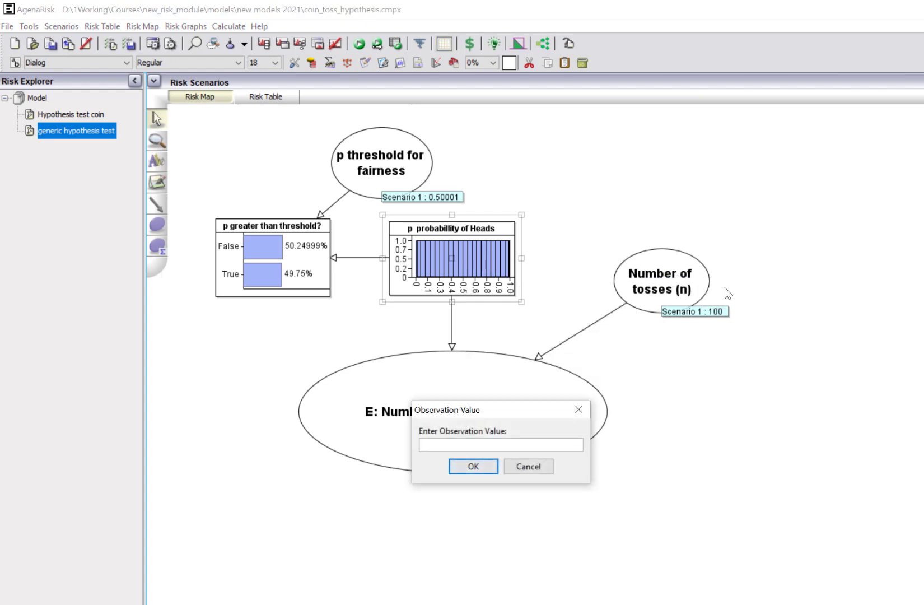
{"action": "type", "text": "0.5"}
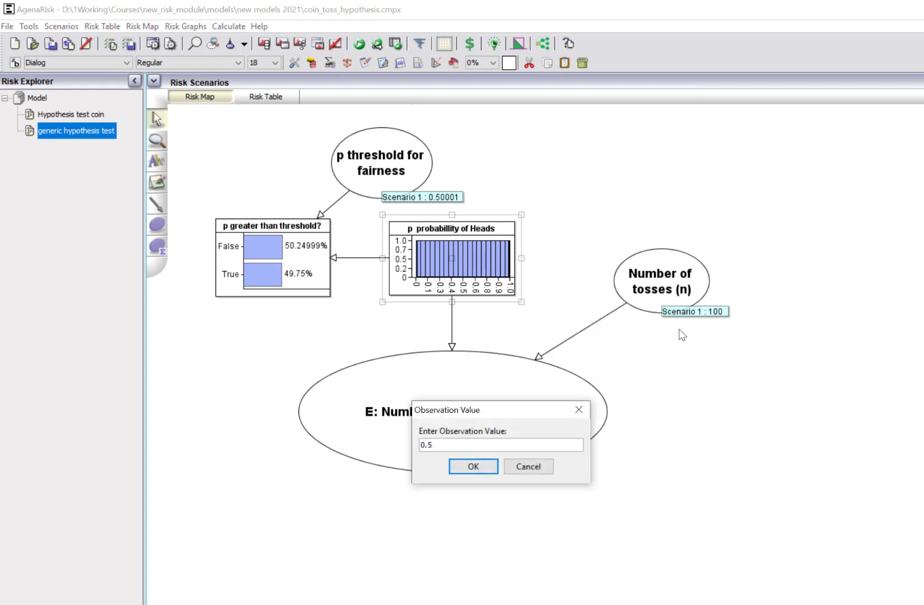
{"action": "left_click", "coordinate": [472, 467]}
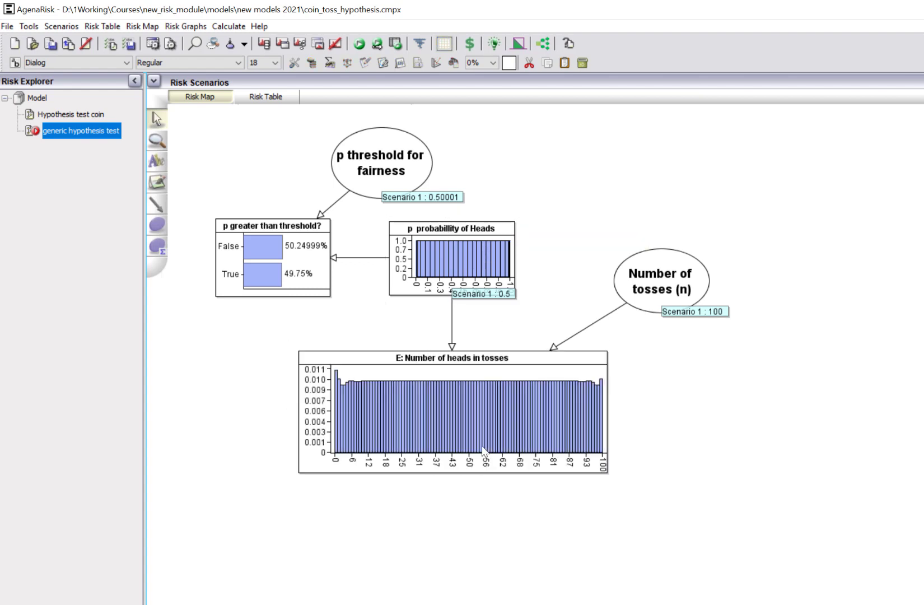
- Recalculate to get number of heads centred on 50 and p greater than threshold? 100% False
{"action": "left_click", "coordinate": [359, 44]}
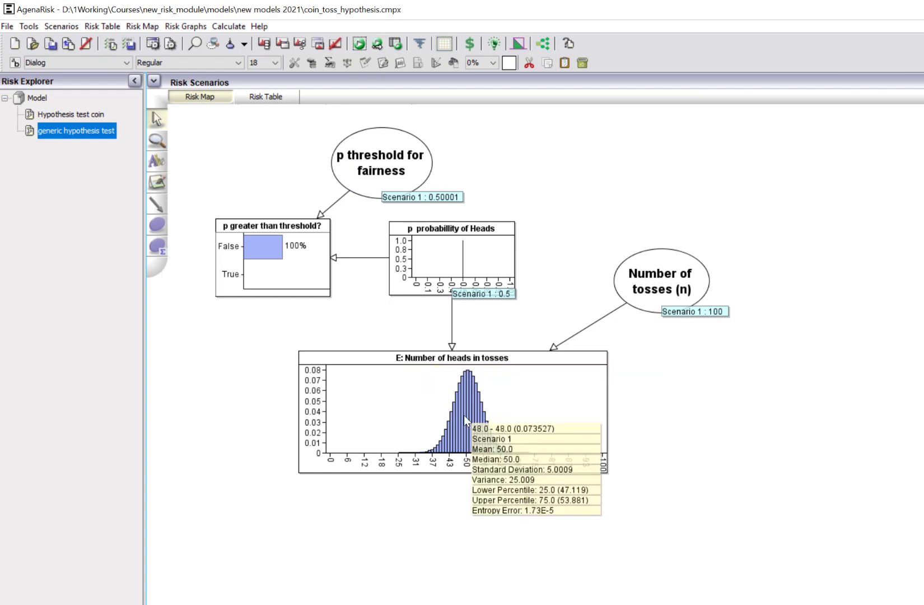
{"action": "mouse_move", "coordinate": [495, 458]}
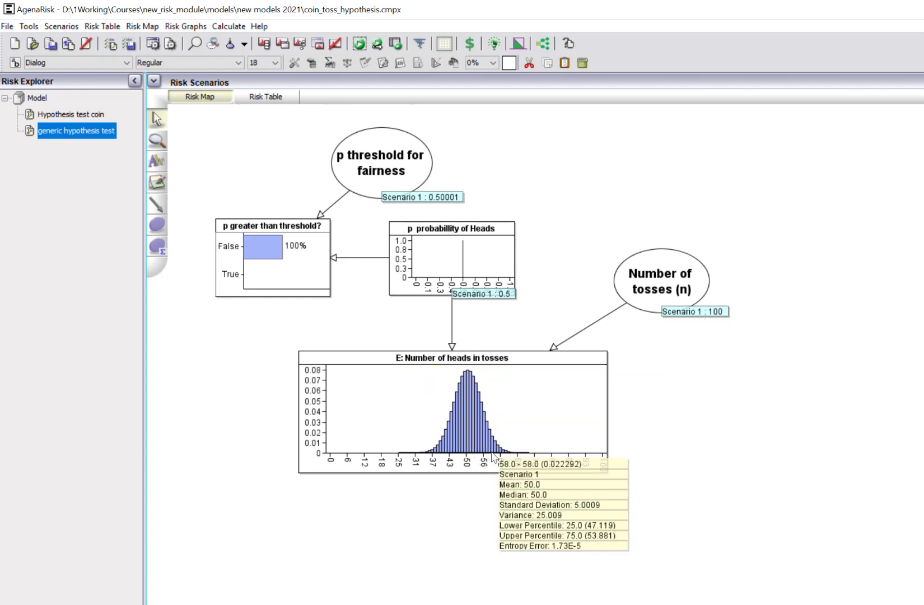
{"action": "mouse_move", "coordinate": [497, 455]}
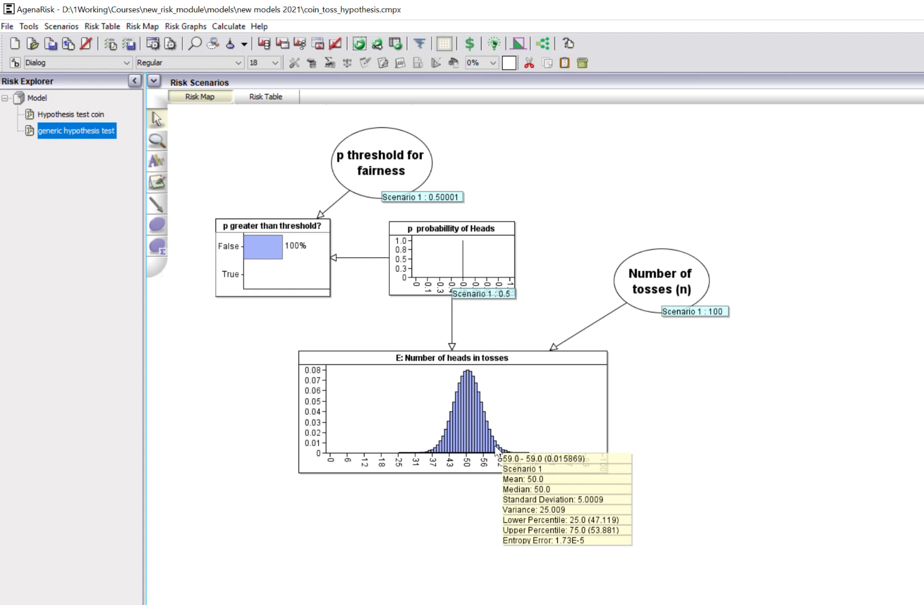
{"action": "mouse_move", "coordinate": [495, 451]}
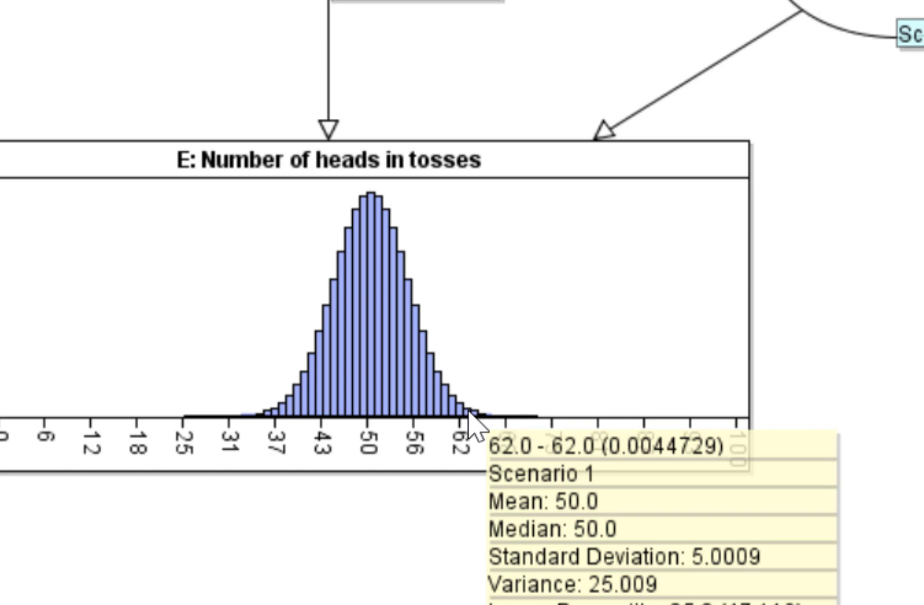
- Review the number-of-heads summary statistics and expanded state list down to 62 heads (0.0044729)
{"action": "right_click", "coordinate": [452, 413]}
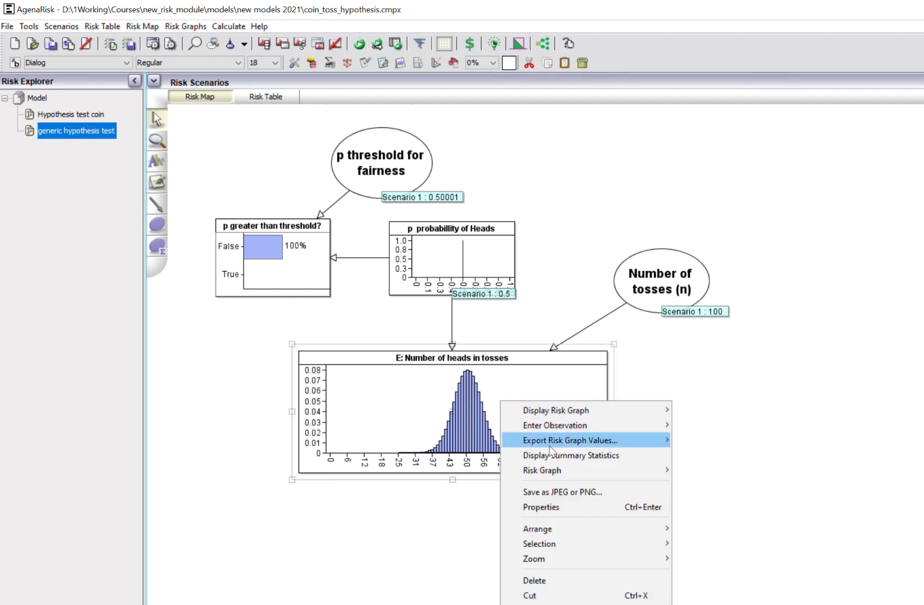
{"action": "left_click", "coordinate": [571, 456]}
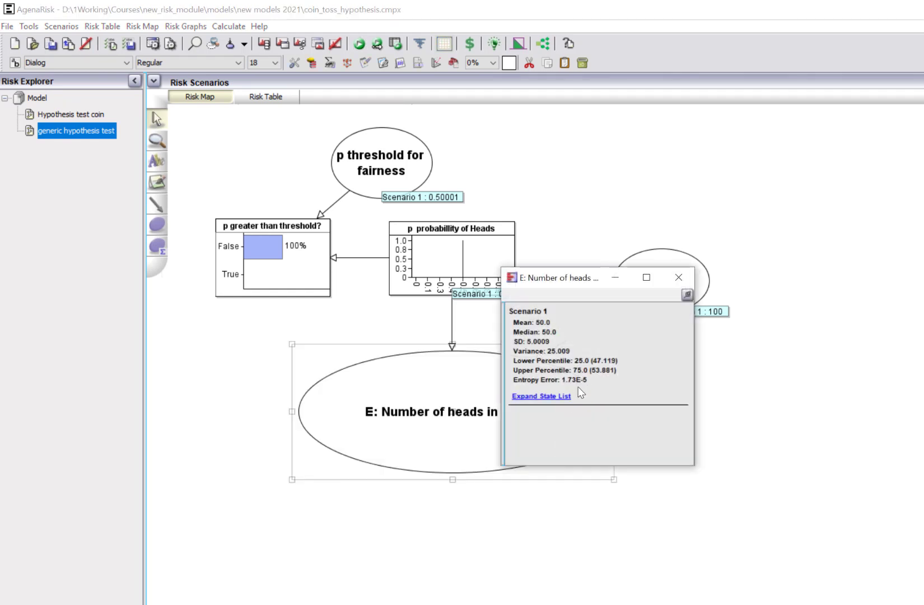
{"action": "left_click", "coordinate": [541, 396]}
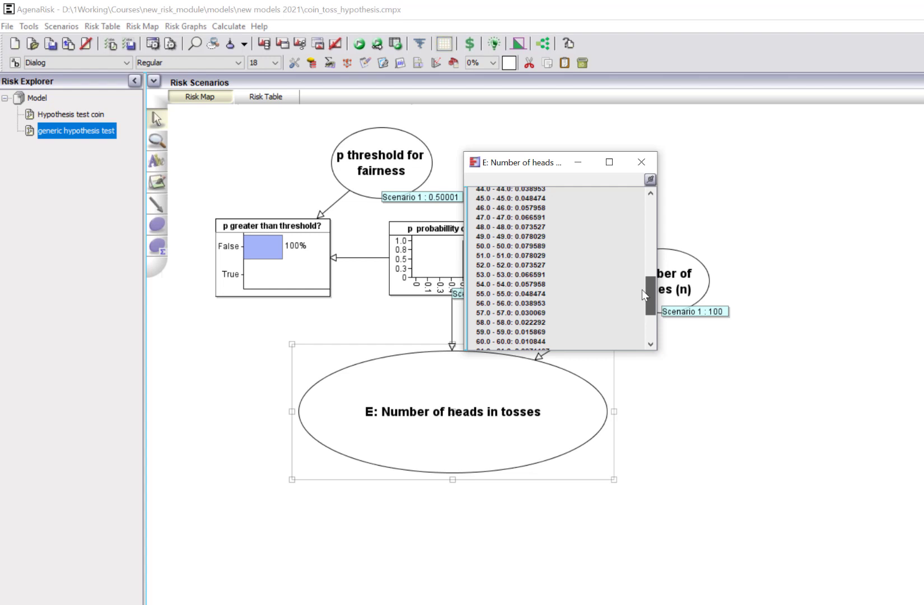
{"action": "scroll", "scroll_direction": "down", "scroll_amount": 3}
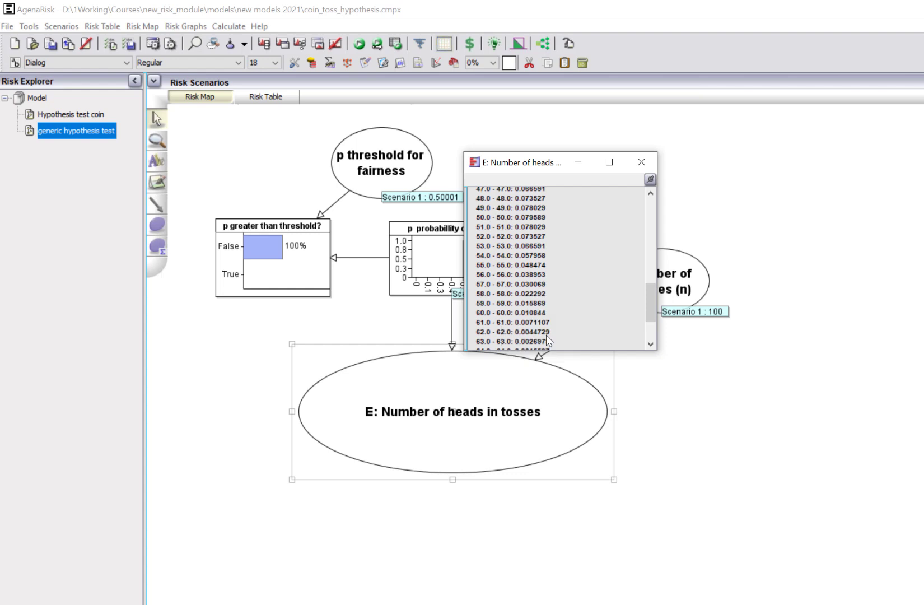
{"action": "mouse_move", "coordinate": [642, 162]}
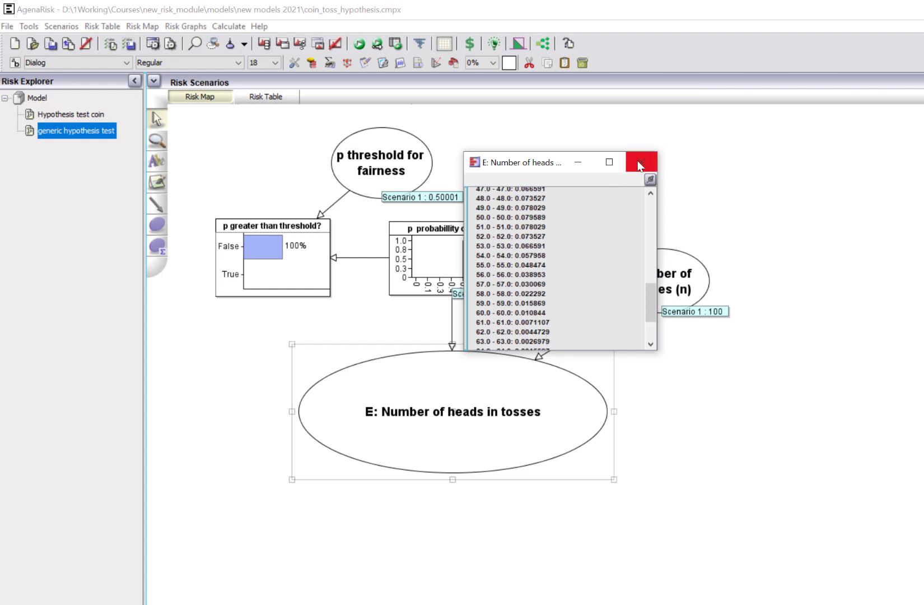
{"action": "left_click", "coordinate": [641, 162]}
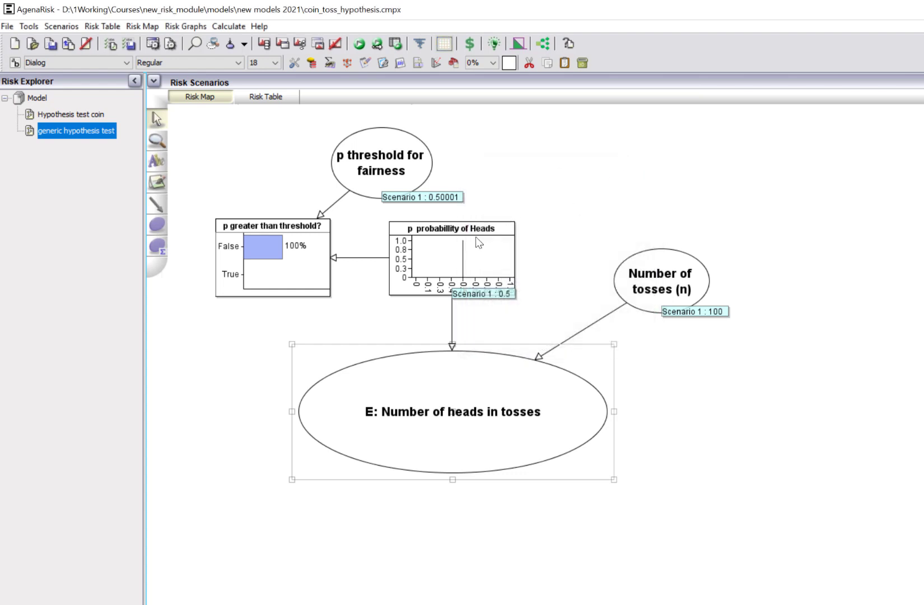
{"action": "mouse_move", "coordinate": [477, 255]}
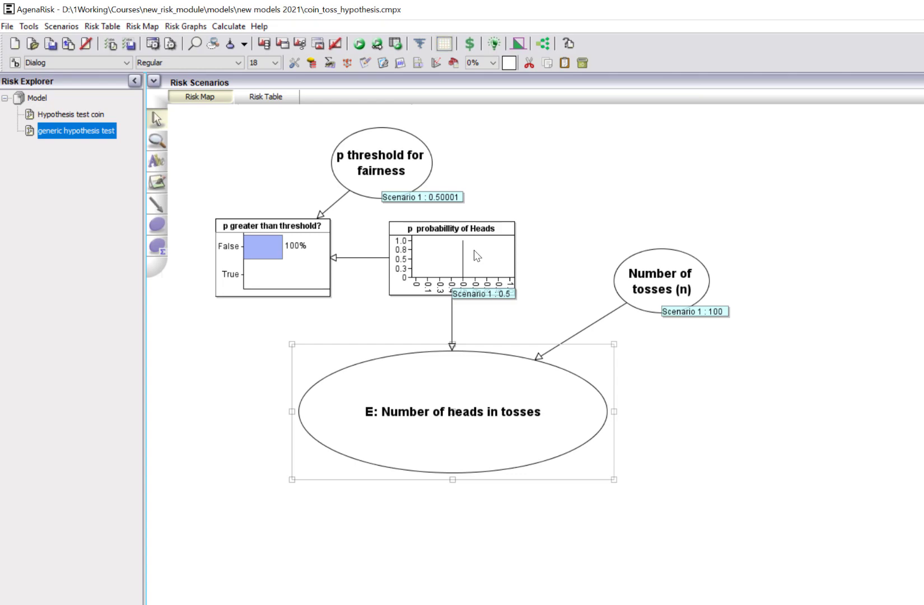